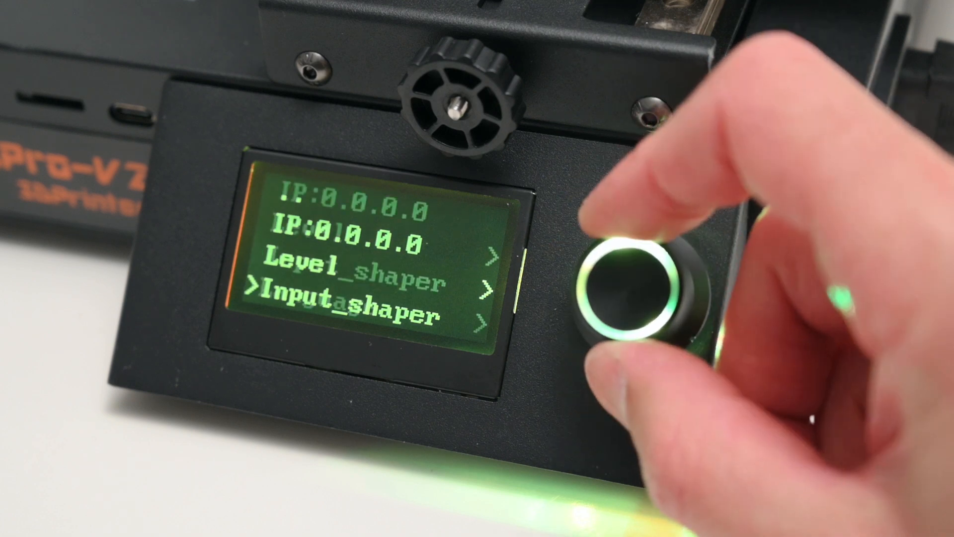
# Navigate into the Cura&Slice Configuration folder on the printer's bundled storage.
pyautogui.scroll(-3)
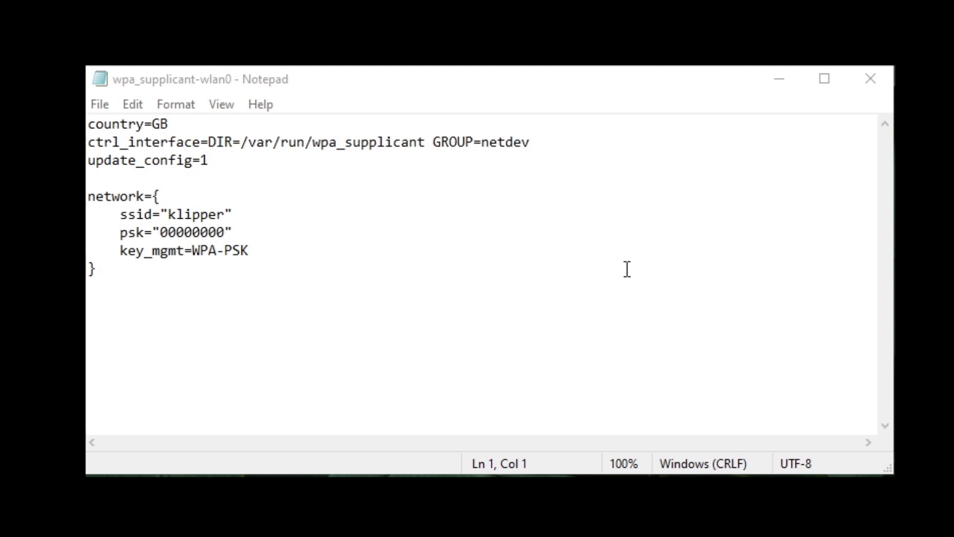
pyautogui.moveTo(467, 199)
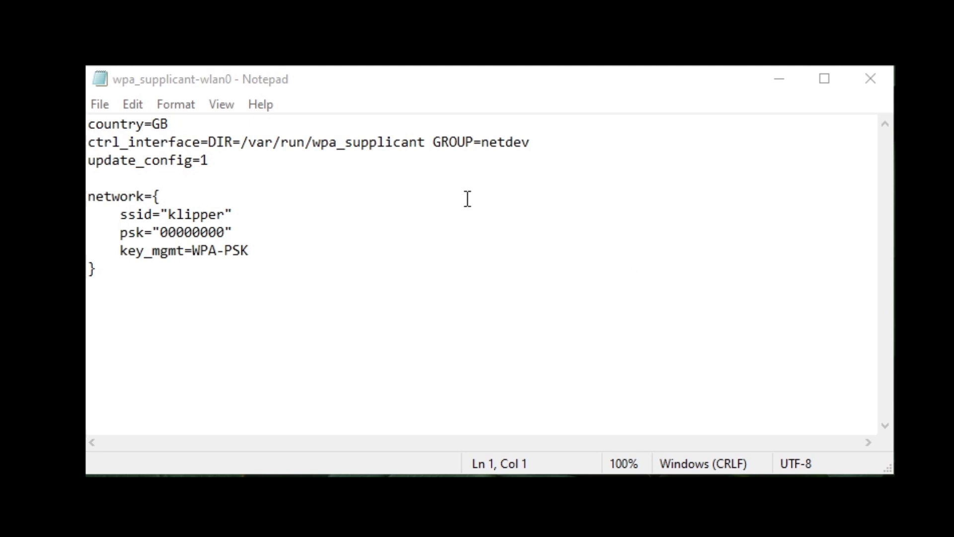
pyautogui.click(170, 215)
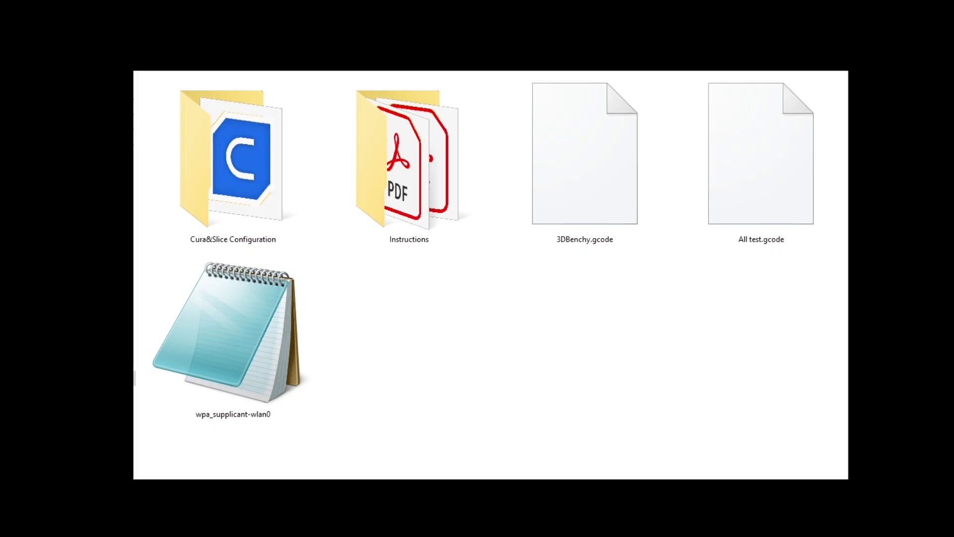
pyautogui.click(232, 158)
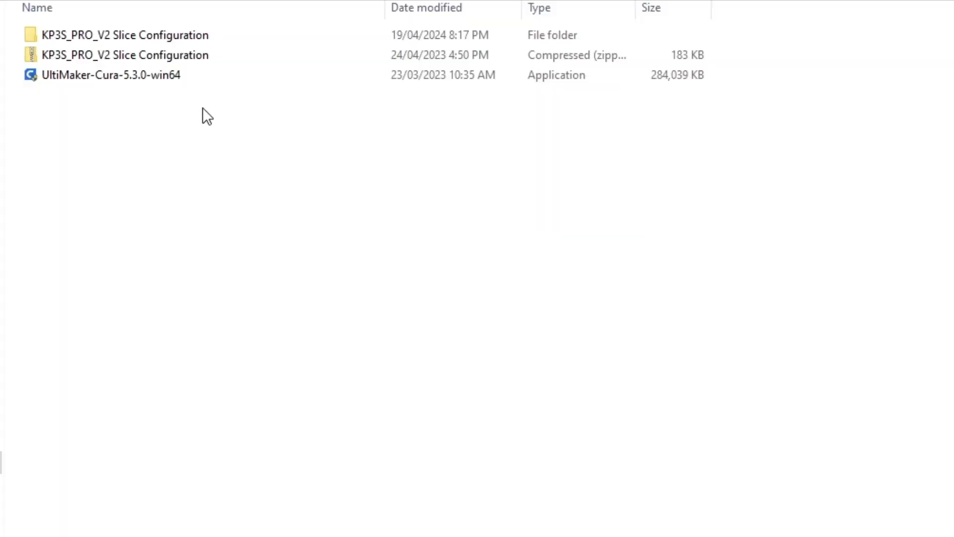
# Open the extracted KP3S_PRO_V2 Slice Configuration folder and its readme with the Cura install steps.
pyautogui.click(121, 35)
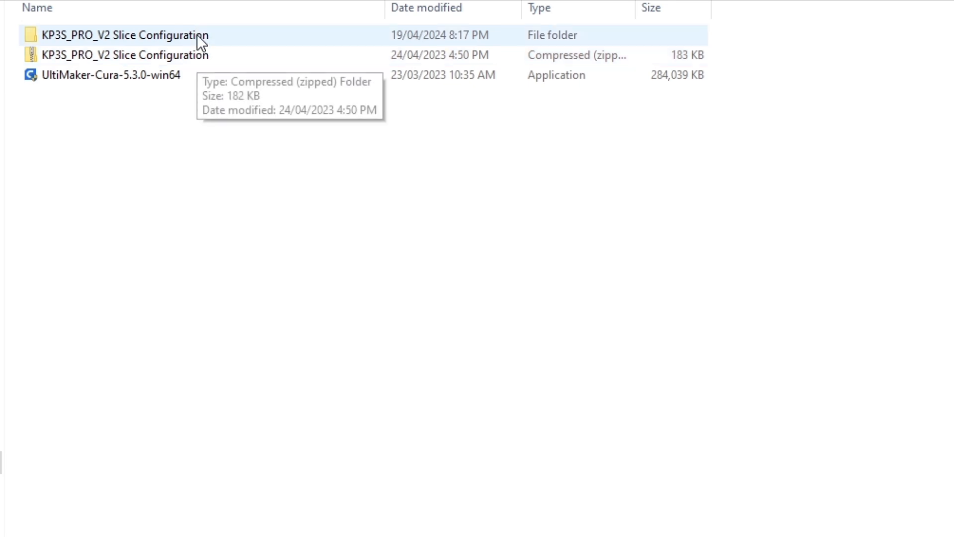
pyautogui.doubleClick(114, 34)
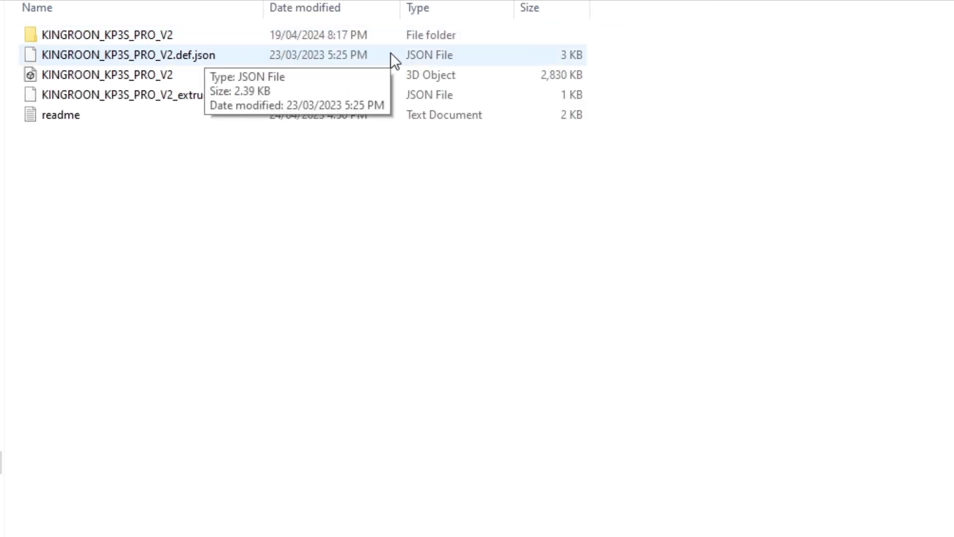
pyautogui.moveTo(465, 61)
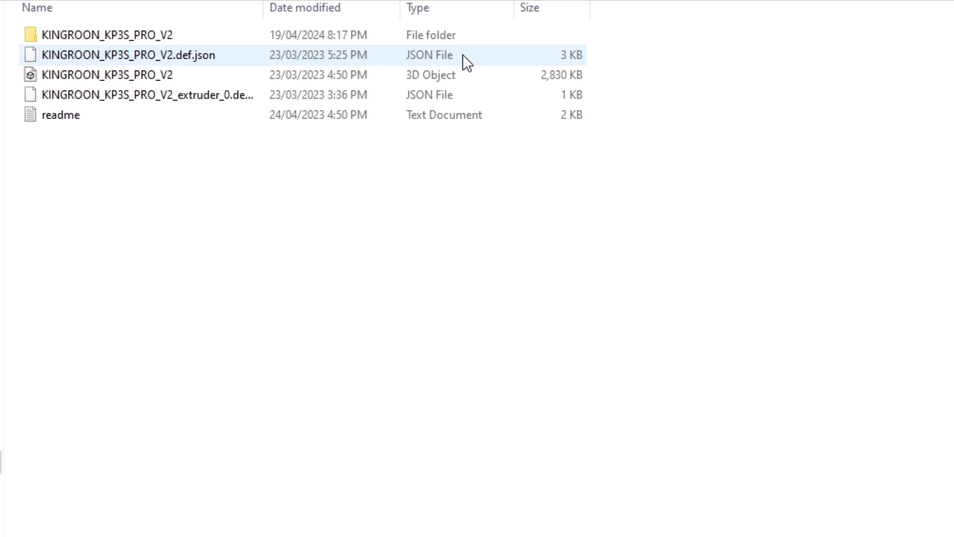
pyautogui.doubleClick(61, 115)
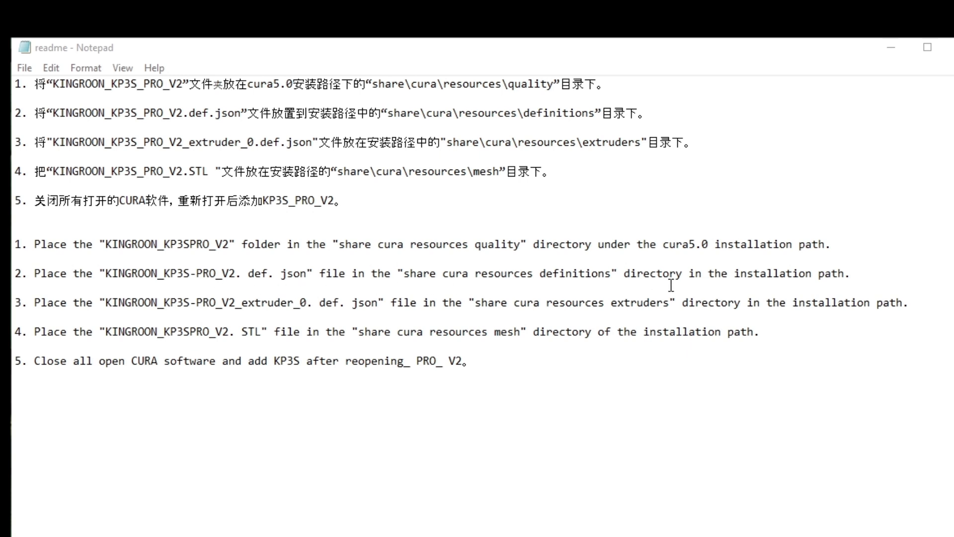
pyautogui.moveTo(615, 315)
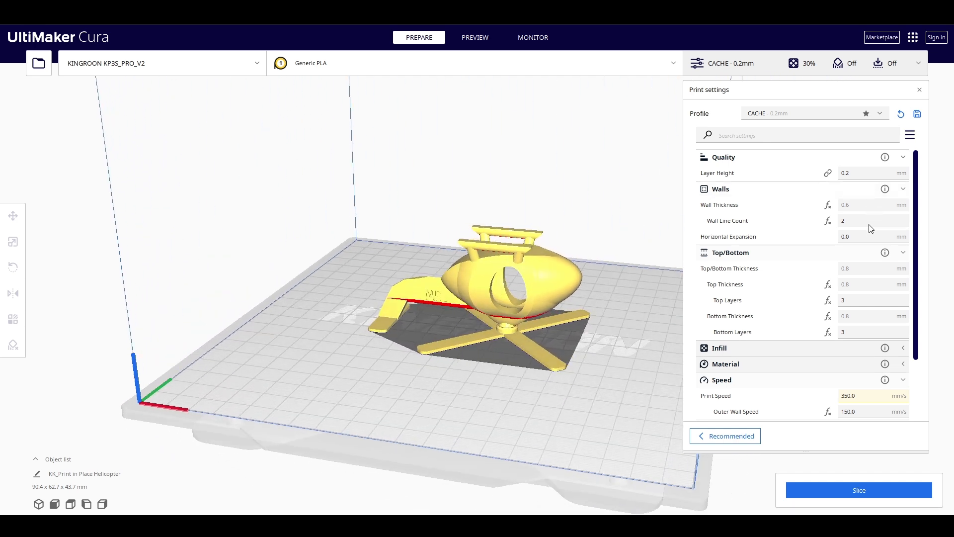
pyautogui.scroll(-3)
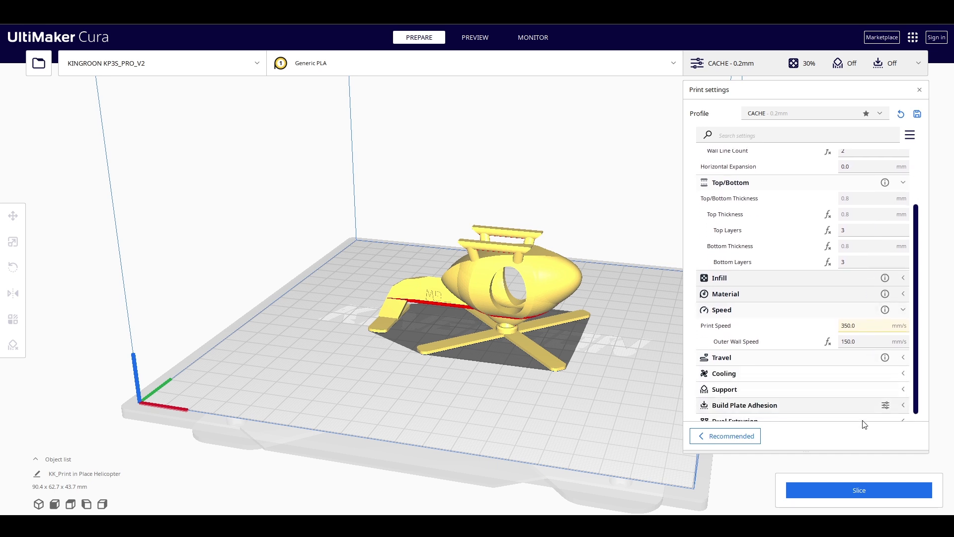
pyautogui.click(859, 490)
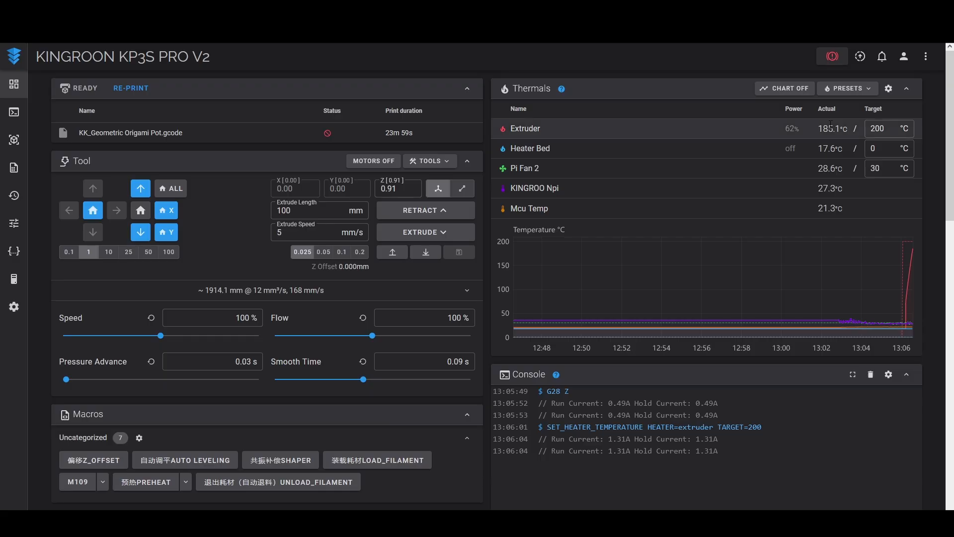
# Set the extruder target to 0 °C and home the X and Y axes.
pyautogui.click(878, 129)
pyautogui.write('0')
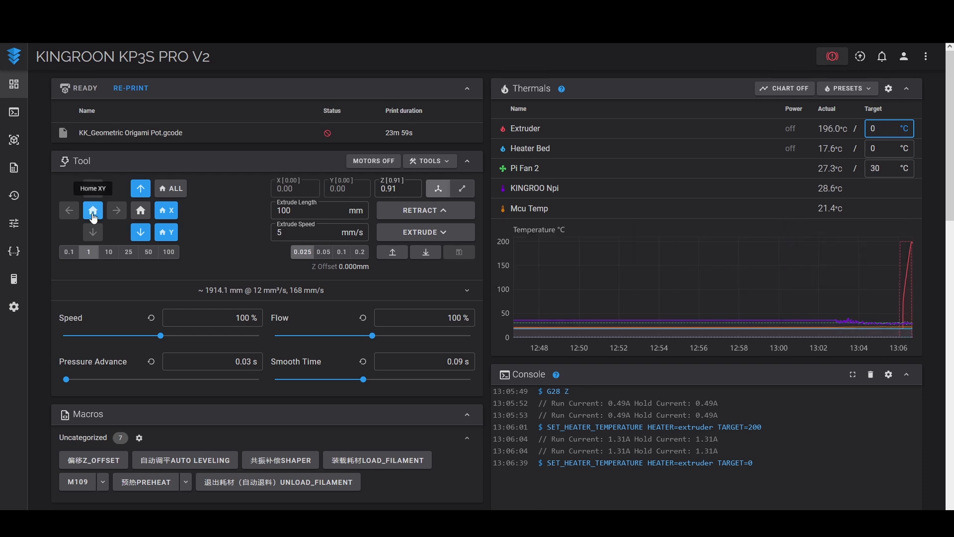
pyautogui.click(93, 209)
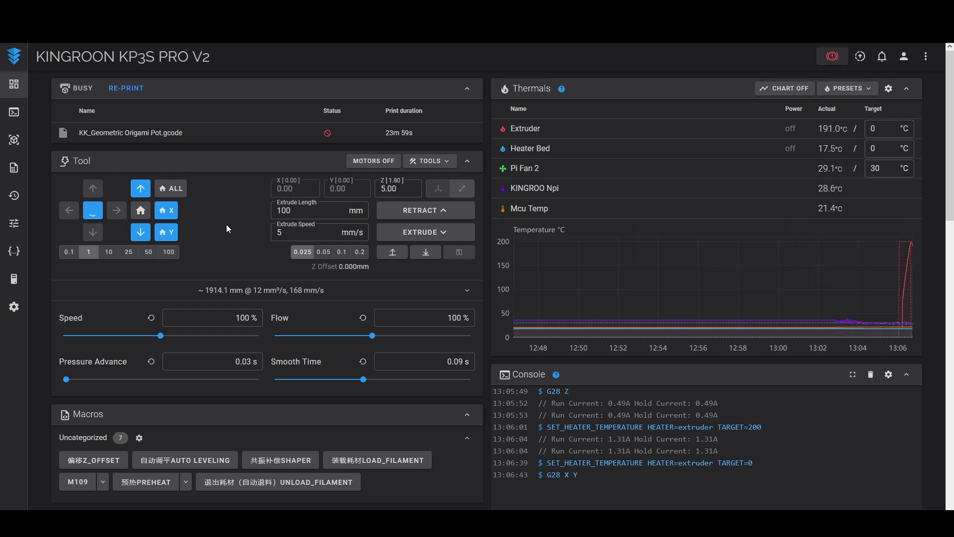